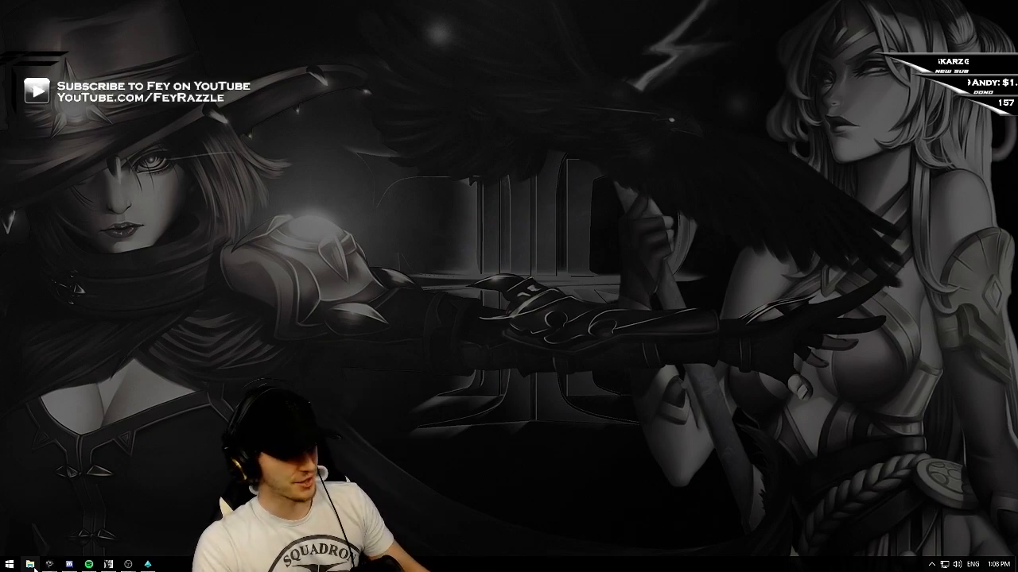
Launch File Explorer from the taskbar and open the Windows 10 (C:) drive.
{"action": "left_click", "coordinate": [30, 564]}
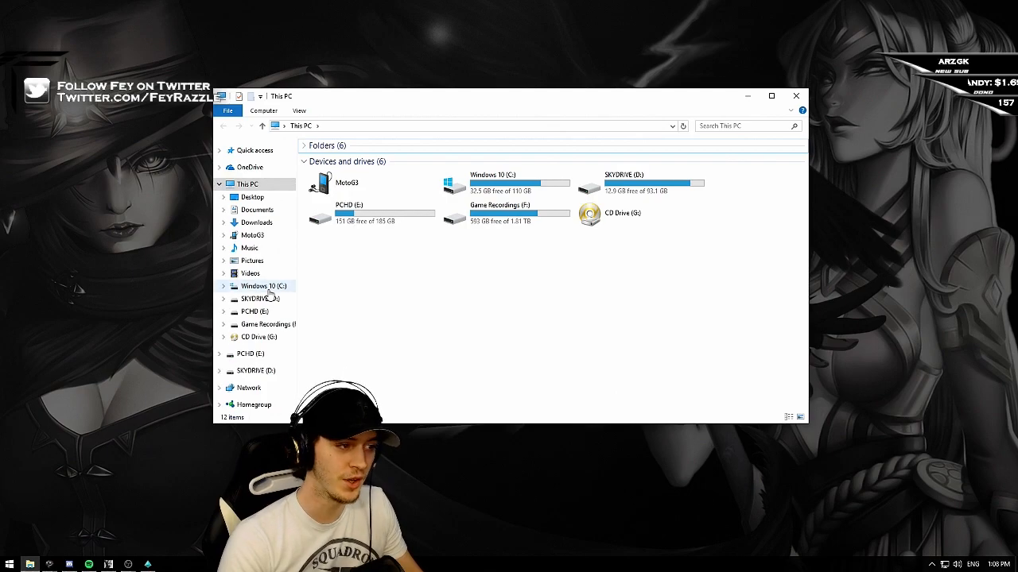
{"action": "double_click", "coordinate": [258, 285]}
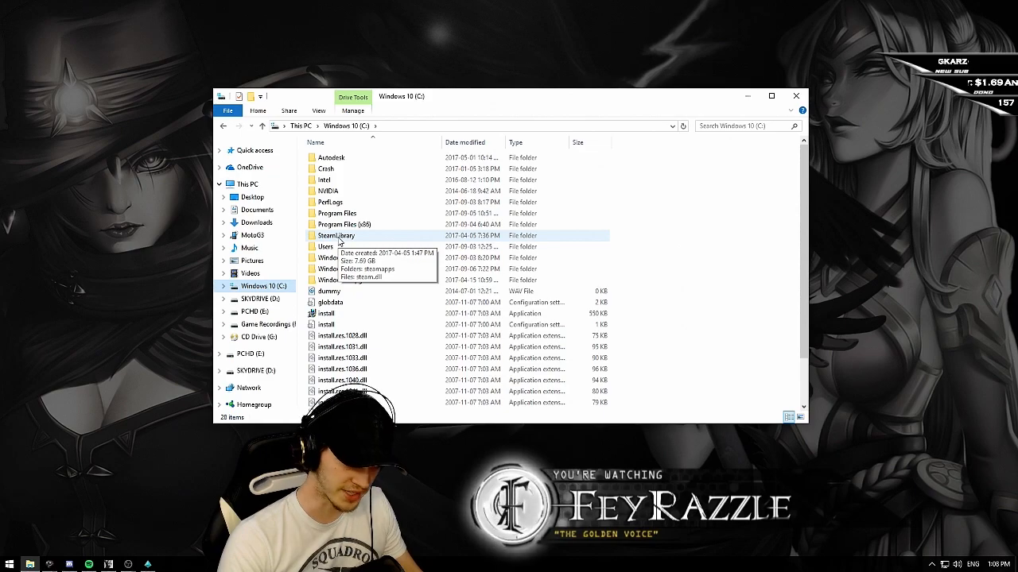
Navigate into C:\SteamLibrary\steamapps to list common, downloading, temp and workshop.
{"action": "double_click", "coordinate": [335, 235]}
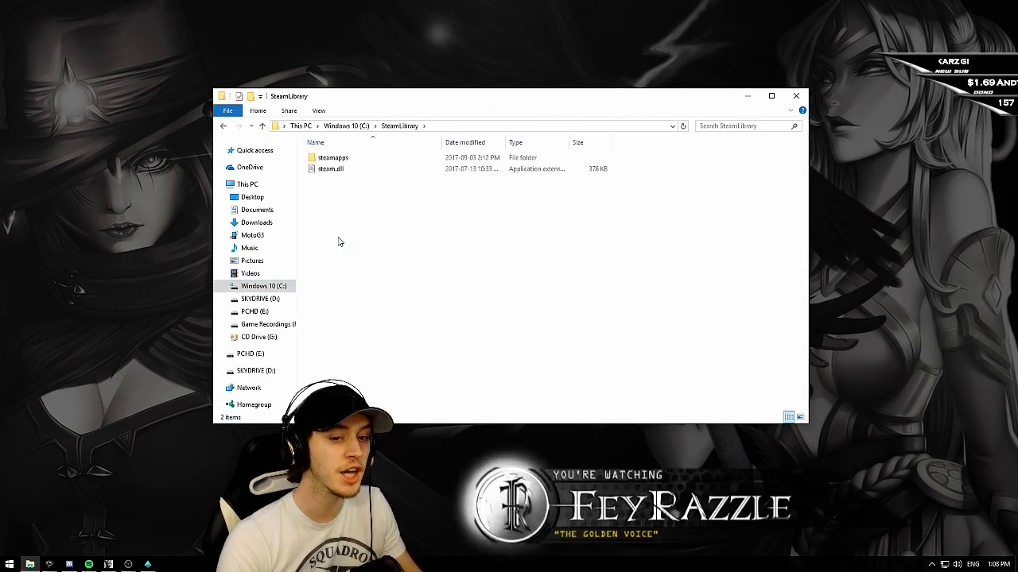
{"action": "left_click", "coordinate": [328, 168]}
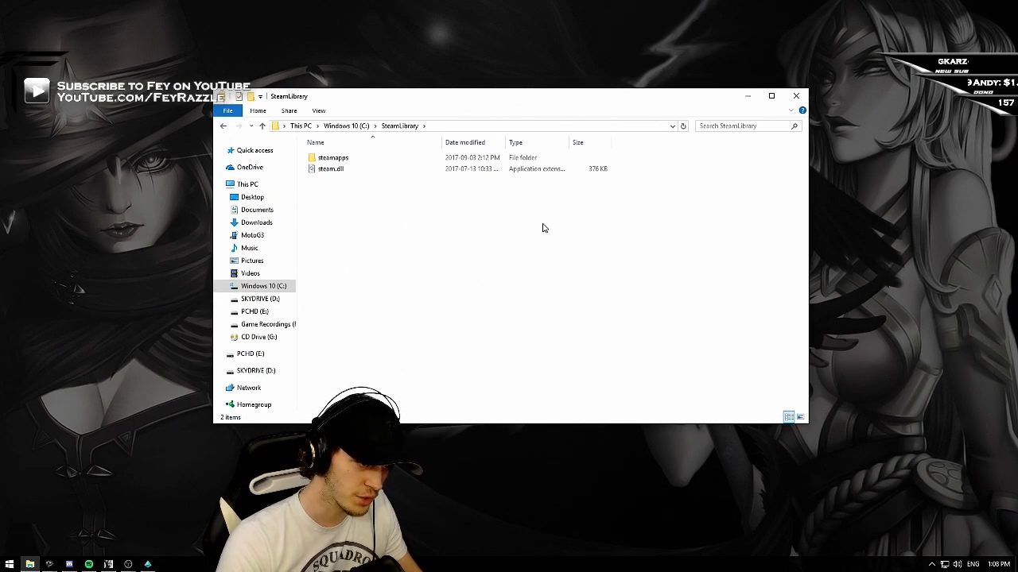
{"action": "left_click_drag", "start_coordinate": [545, 229], "coordinate": [490, 228]}
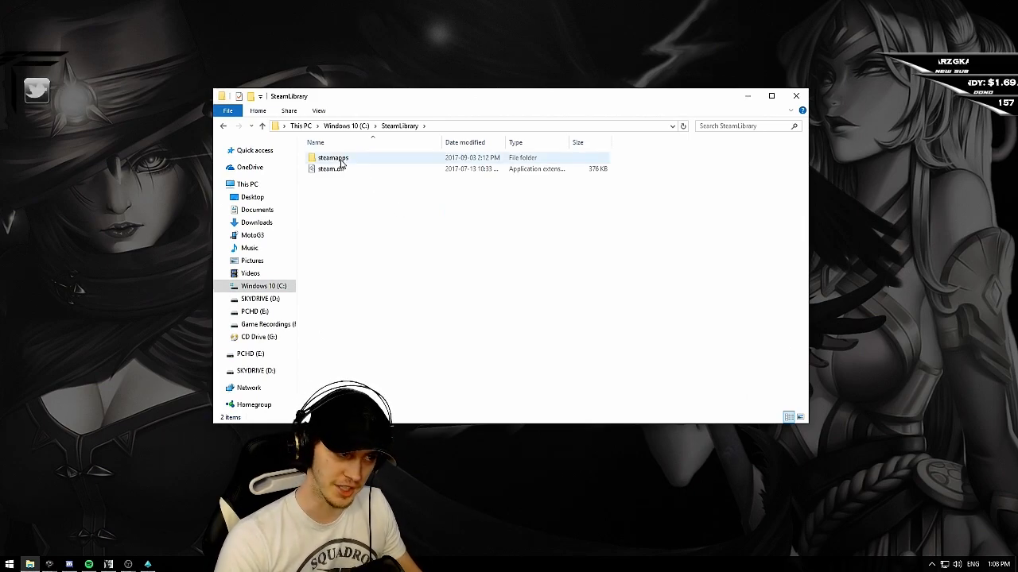
{"action": "double_click", "coordinate": [332, 158]}
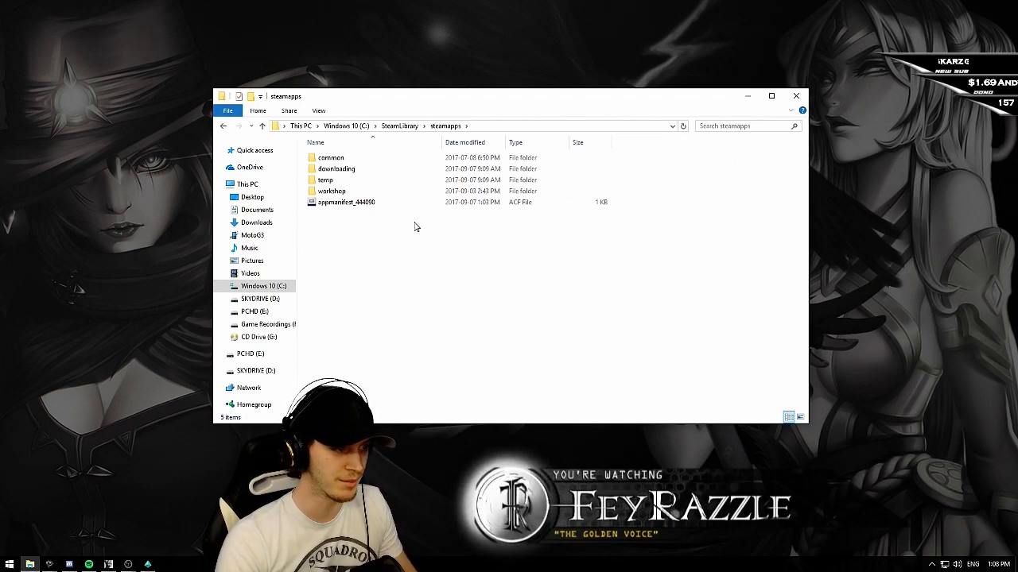
{"action": "left_click", "coordinate": [335, 169]}
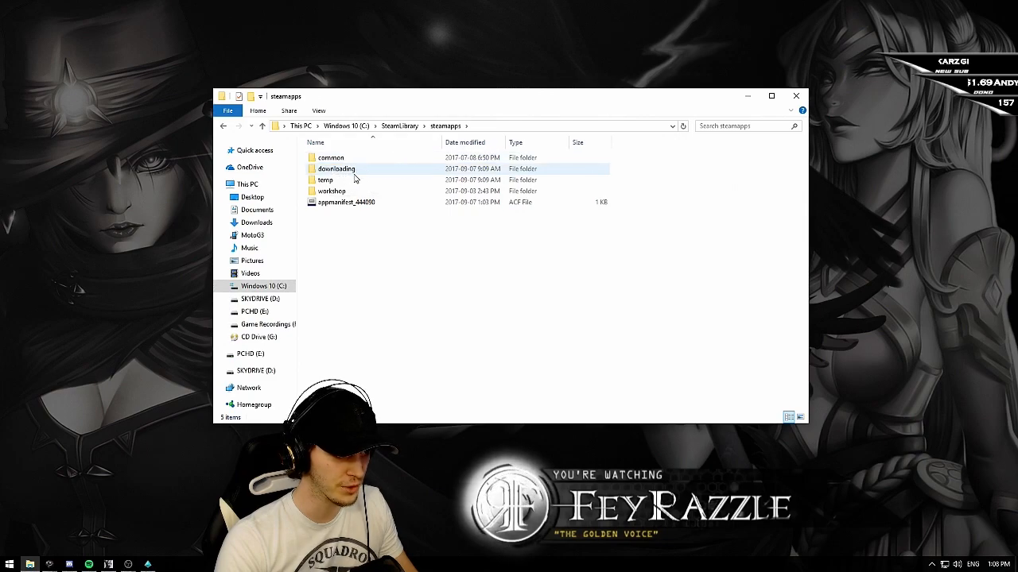
{"action": "left_click", "coordinate": [331, 191]}
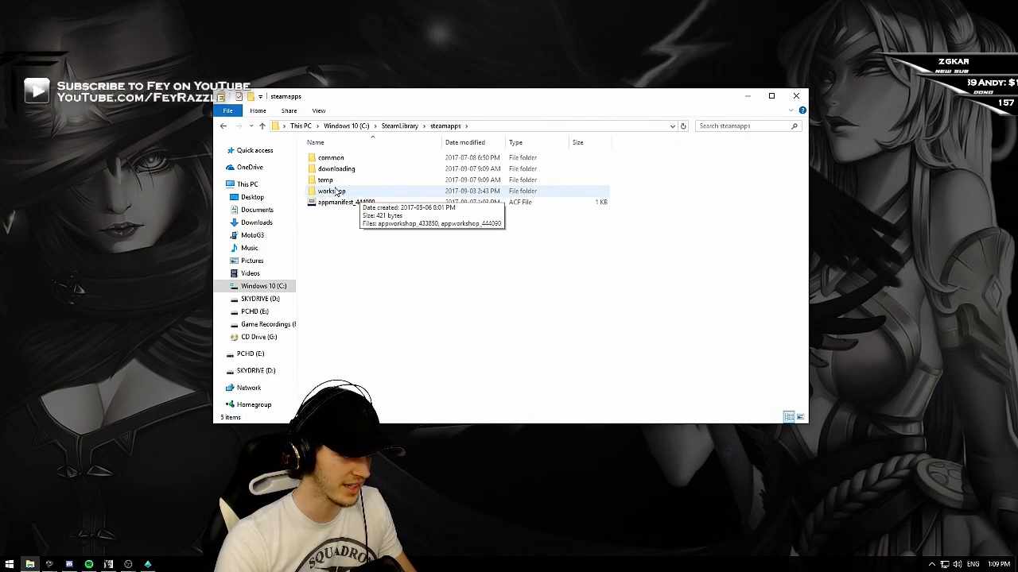
Go through common and Paladins into the ChaosGame folder.
{"action": "double_click", "coordinate": [332, 157]}
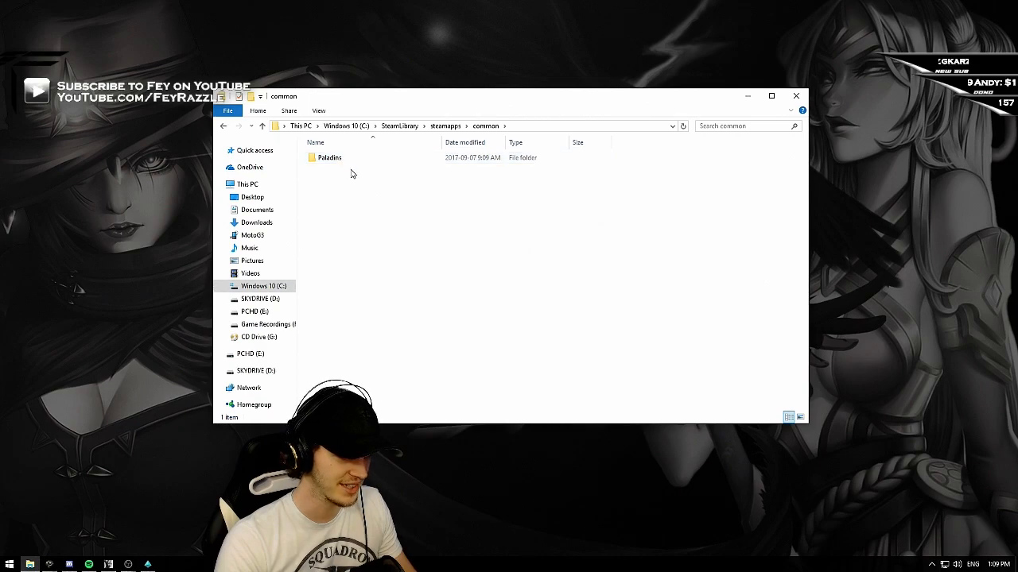
{"action": "double_click", "coordinate": [328, 158]}
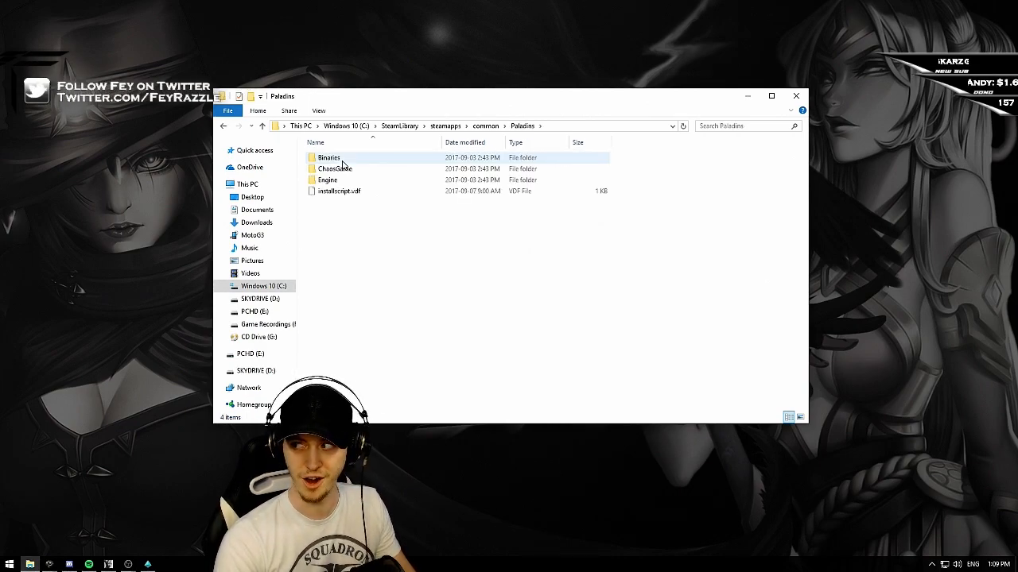
{"action": "left_click", "coordinate": [402, 266]}
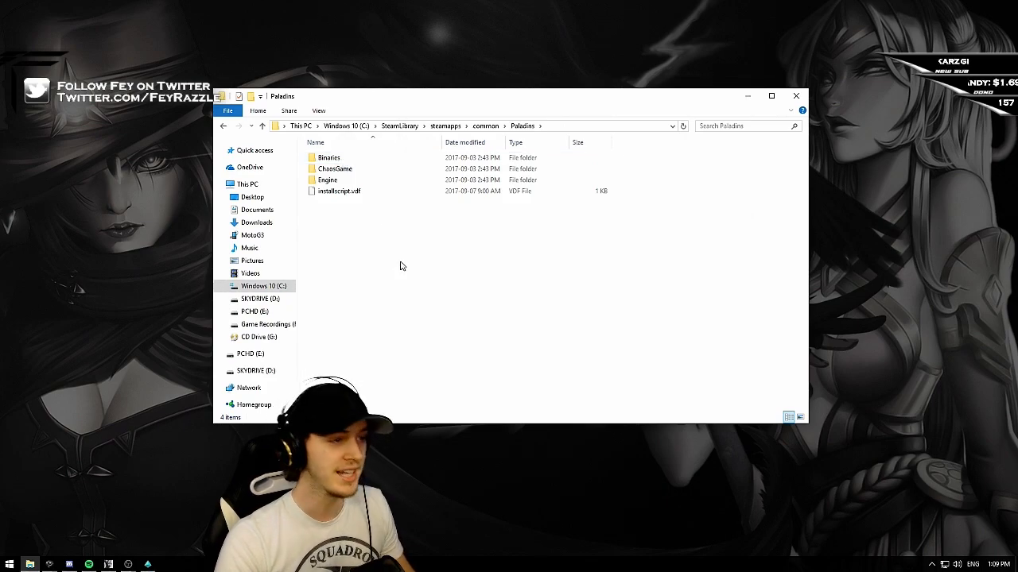
{"action": "mouse_move", "coordinate": [395, 259]}
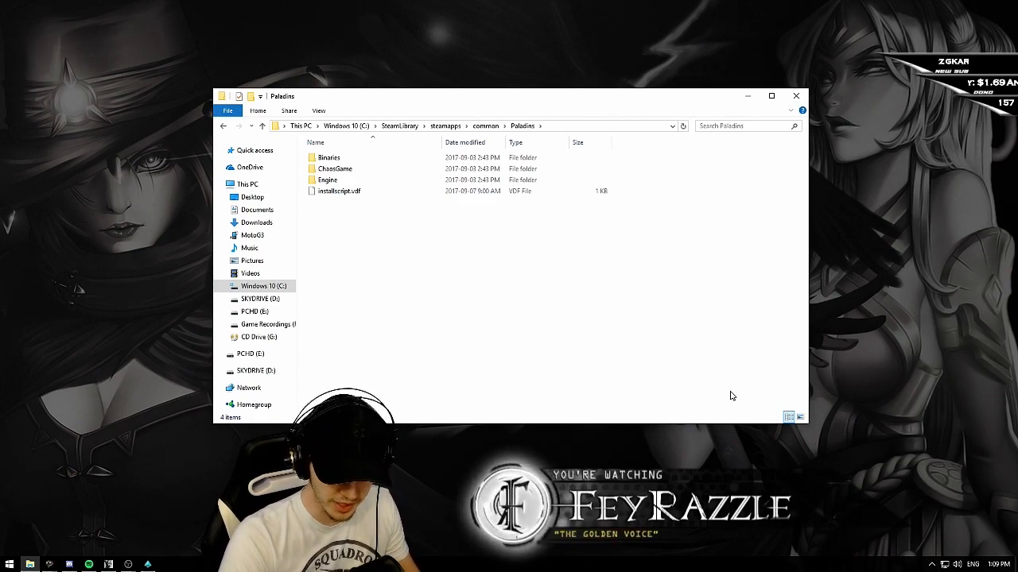
{"action": "left_click", "coordinate": [335, 168]}
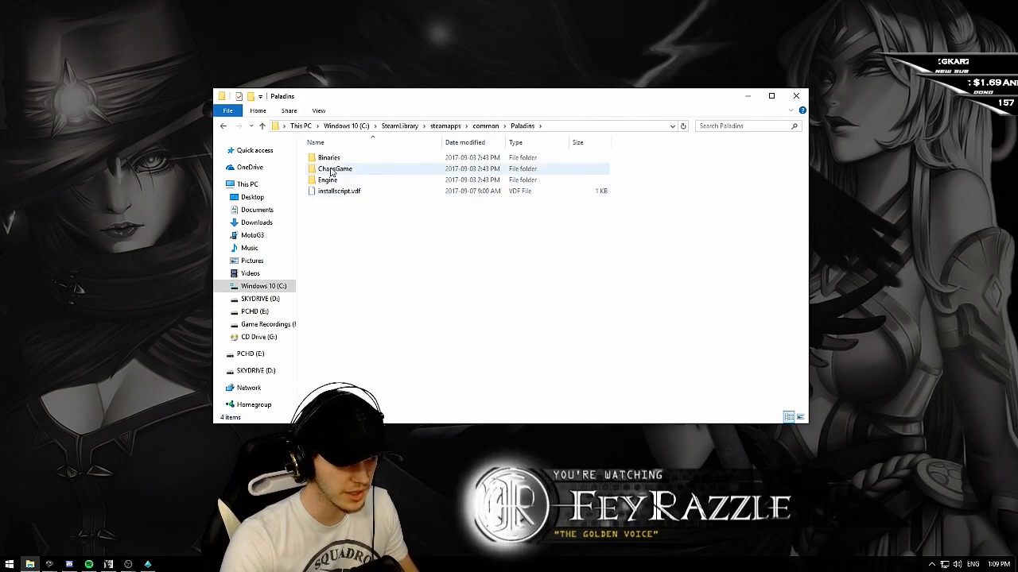
{"action": "mouse_move", "coordinate": [335, 169]}
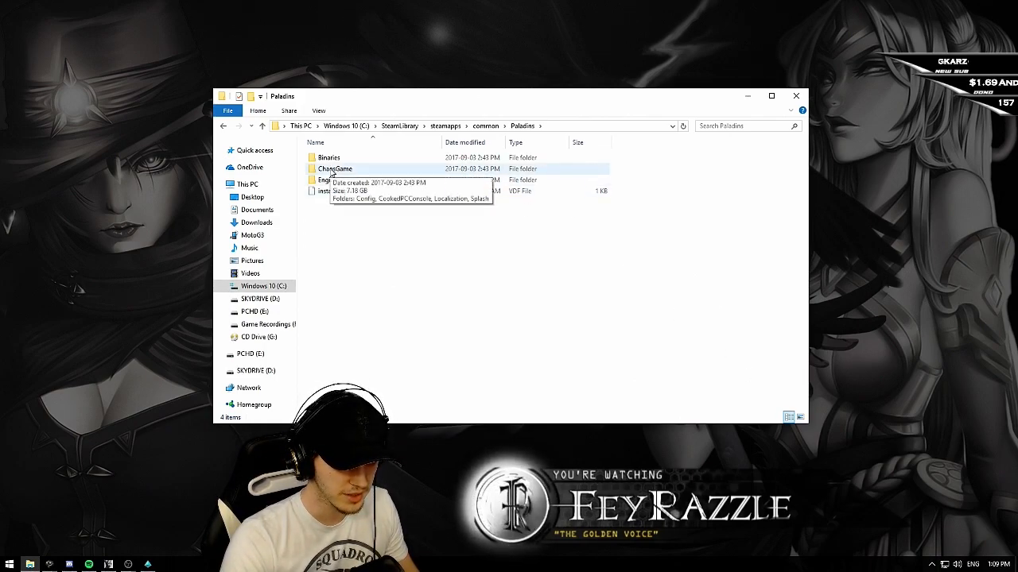
{"action": "double_click", "coordinate": [336, 169]}
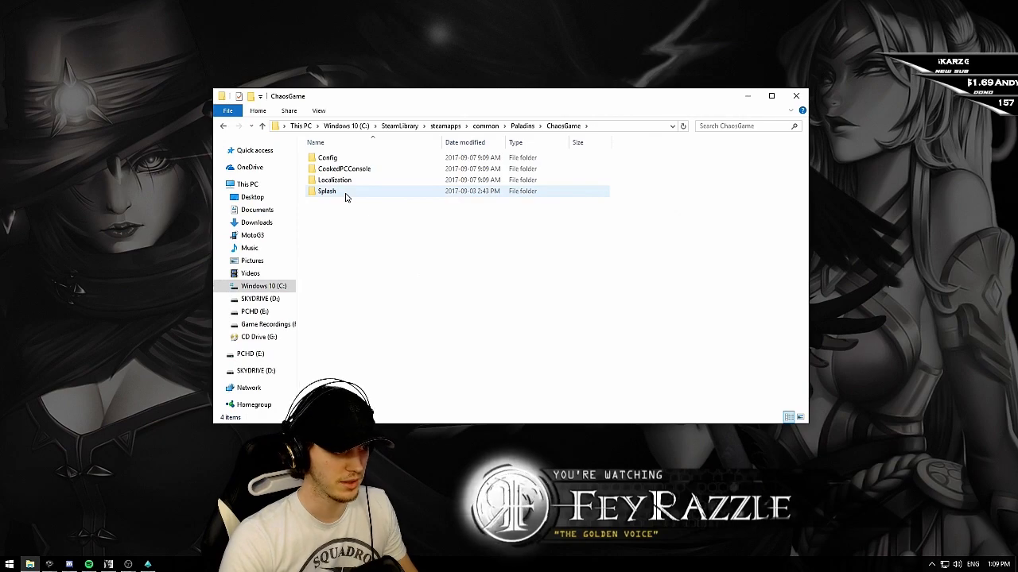
{"action": "mouse_move", "coordinate": [346, 197]}
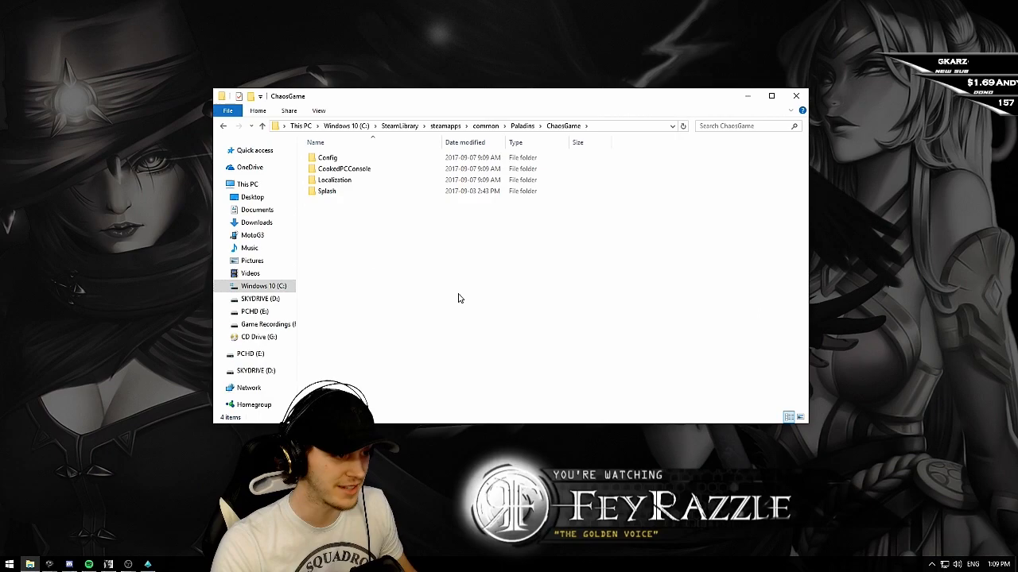
Open ChaosGame's Config folder and select the DefaultEngine file.
{"action": "double_click", "coordinate": [326, 157]}
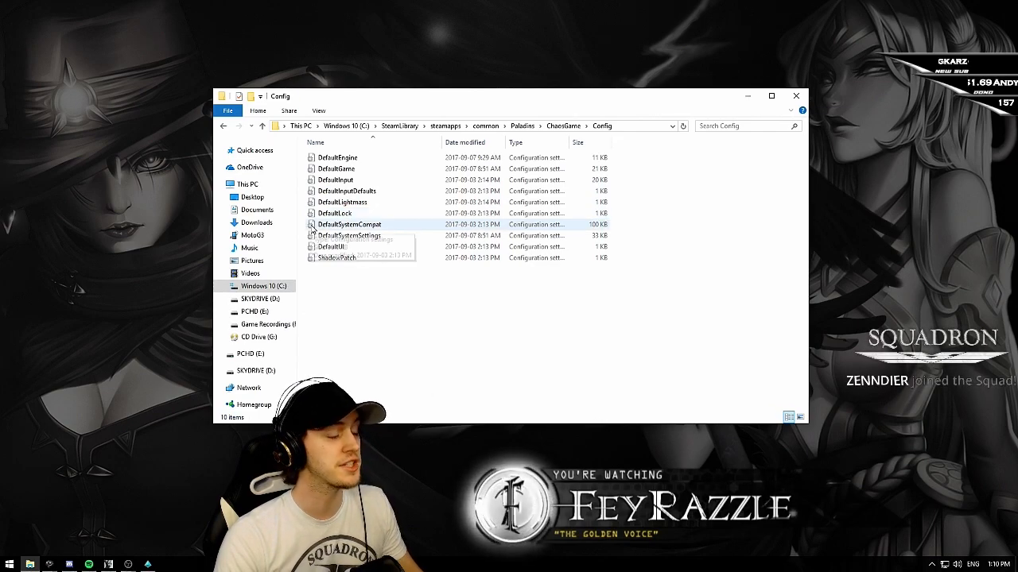
{"action": "left_click", "coordinate": [334, 213]}
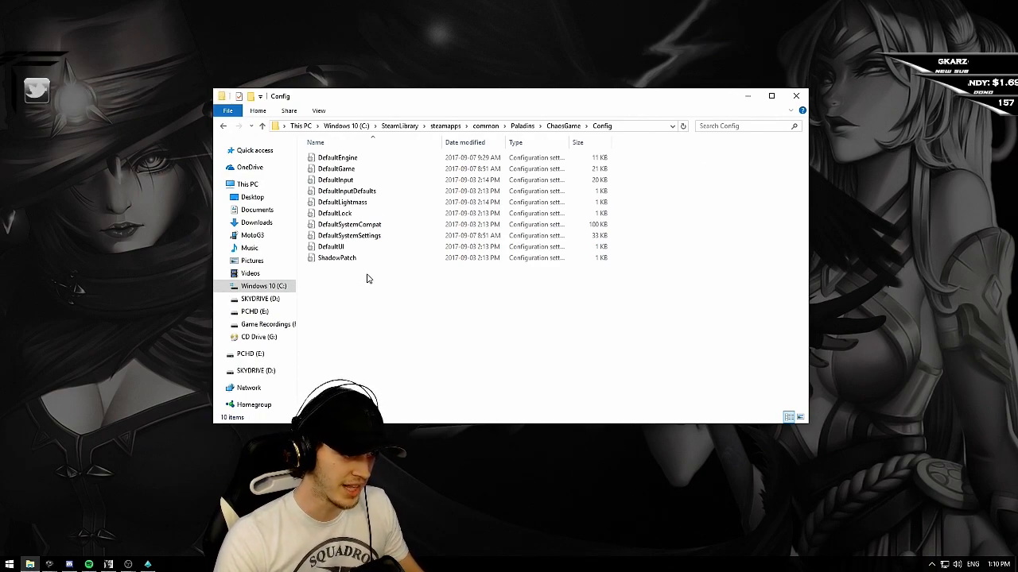
{"action": "mouse_move", "coordinate": [394, 233]}
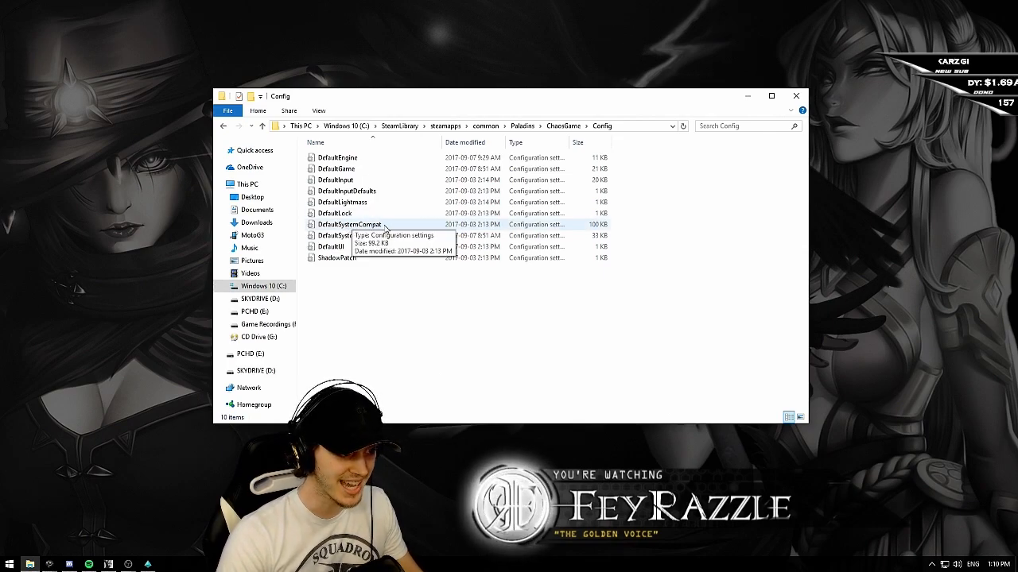
{"action": "left_click", "coordinate": [348, 236]}
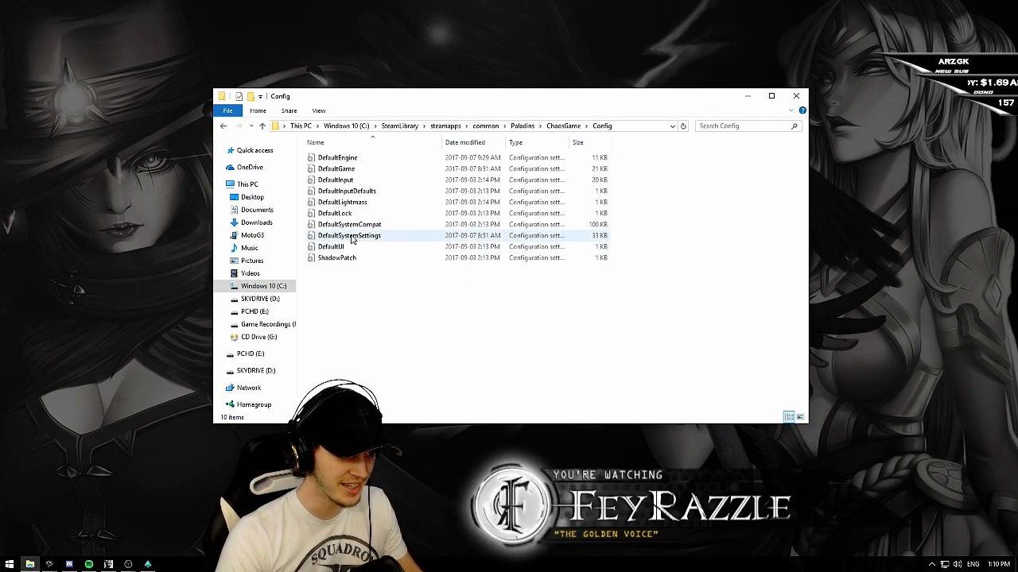
{"action": "mouse_move", "coordinate": [349, 235]}
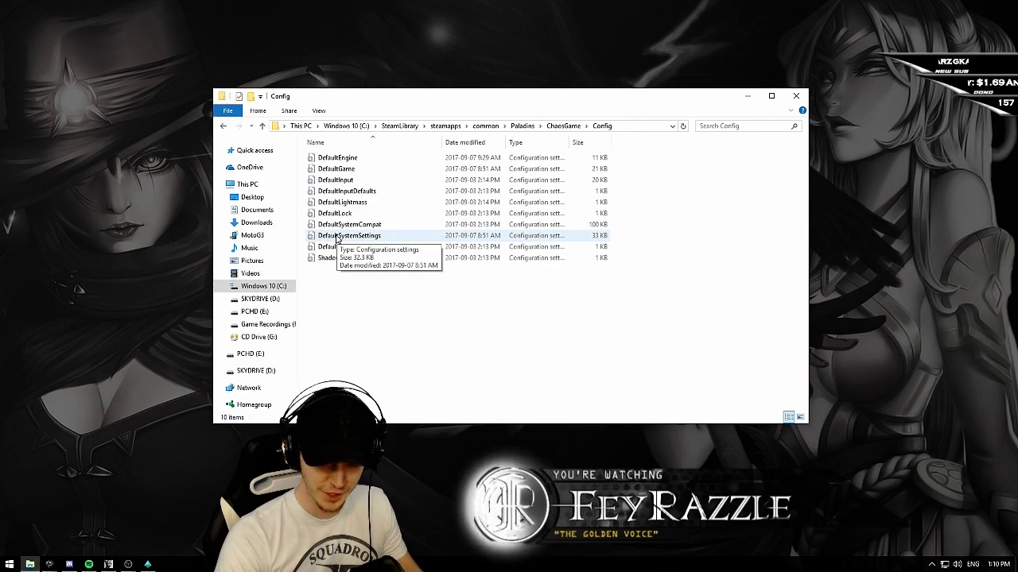
{"action": "left_click", "coordinate": [337, 157]}
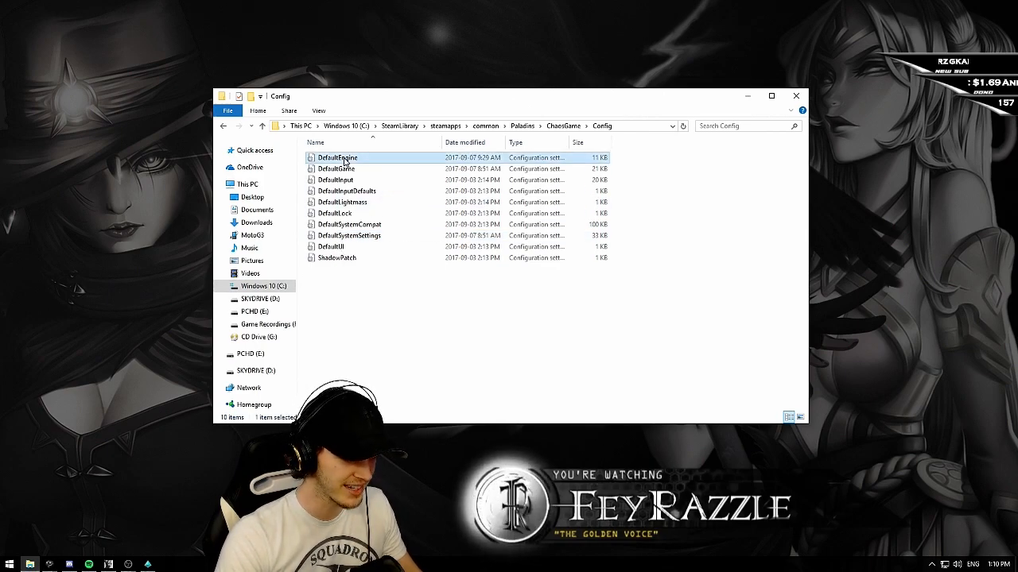
Open DefaultEngine in Notepad and scroll down to the [Engine.GameEngine] section.
{"action": "double_click", "coordinate": [337, 157]}
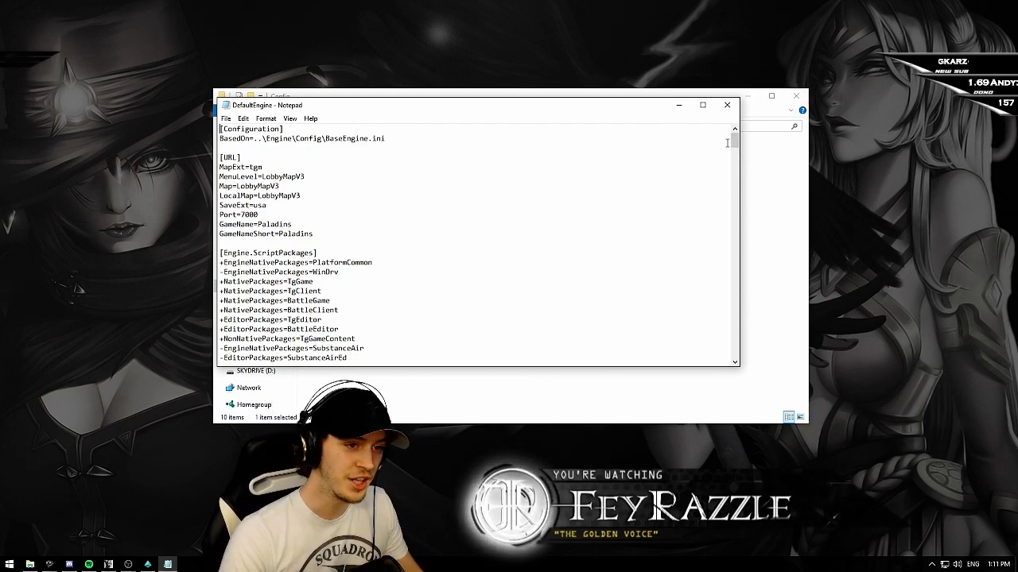
{"action": "scroll", "scroll_direction": "down", "scroll_amount": 3}
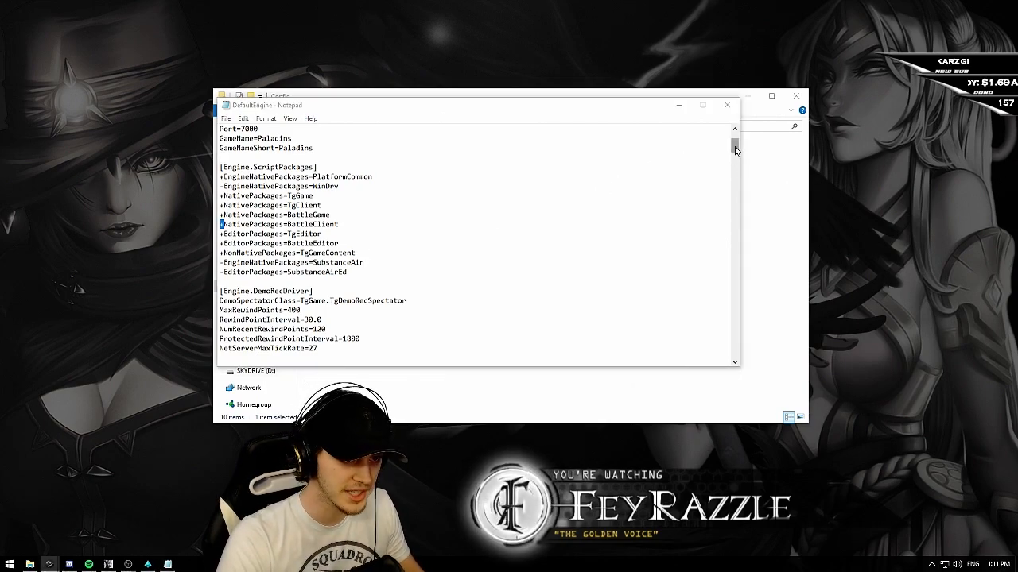
{"action": "scroll", "scroll_direction": "down", "scroll_amount": 3}
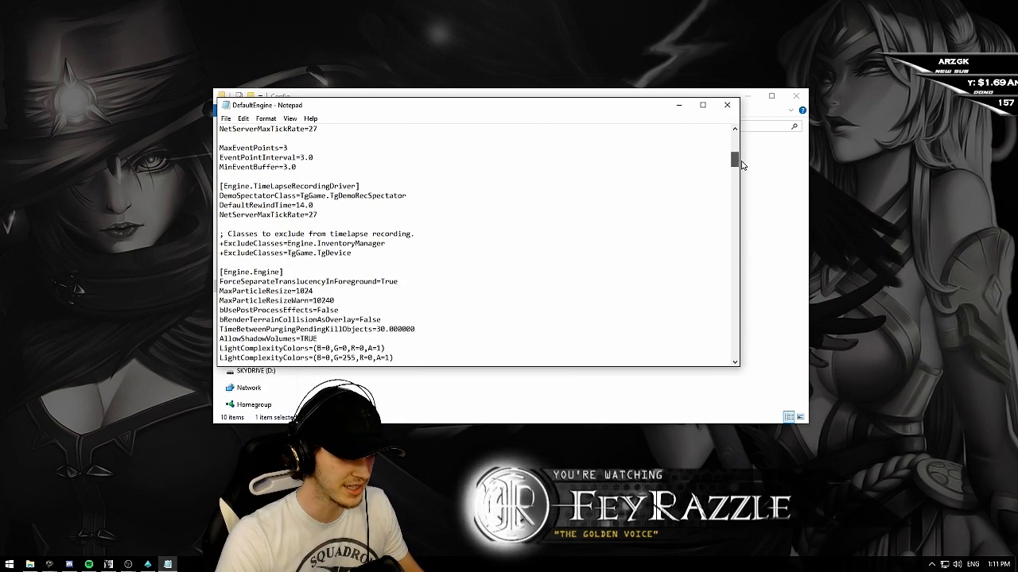
{"action": "scroll", "scroll_direction": "down", "scroll_amount": 3}
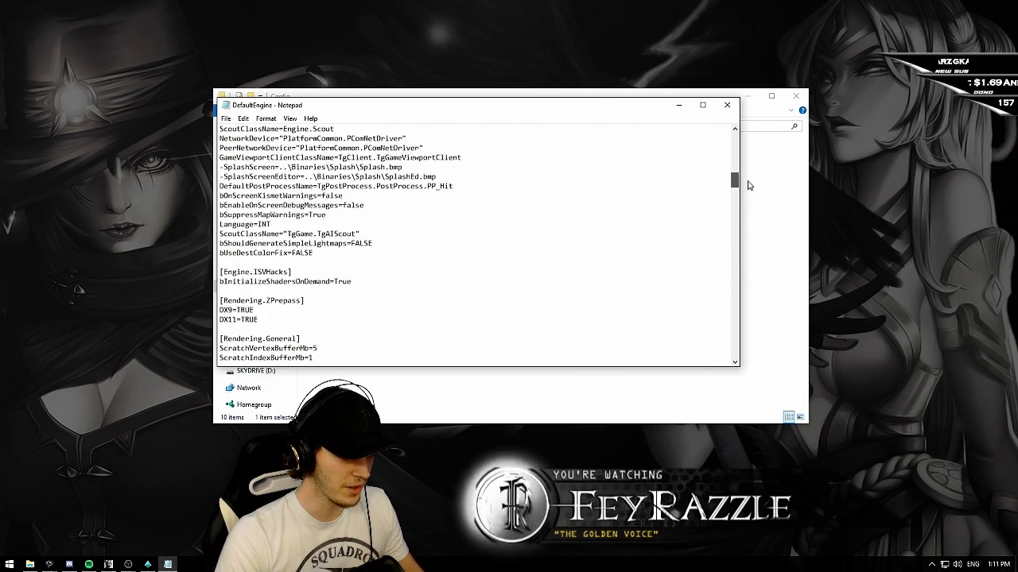
{"action": "scroll", "scroll_direction": "down", "scroll_amount": 3}
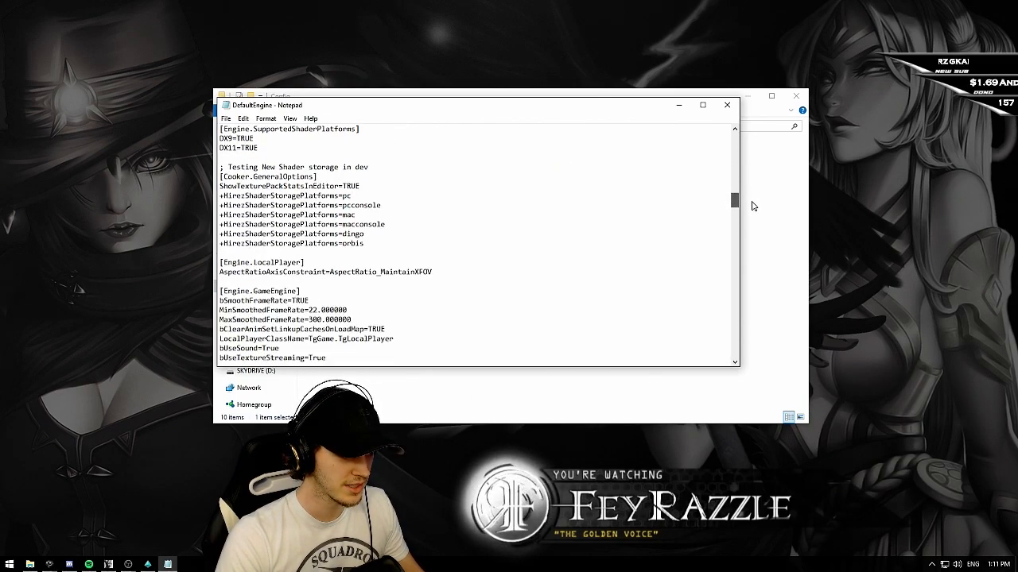
{"action": "scroll", "scroll_direction": "down", "scroll_amount": 3}
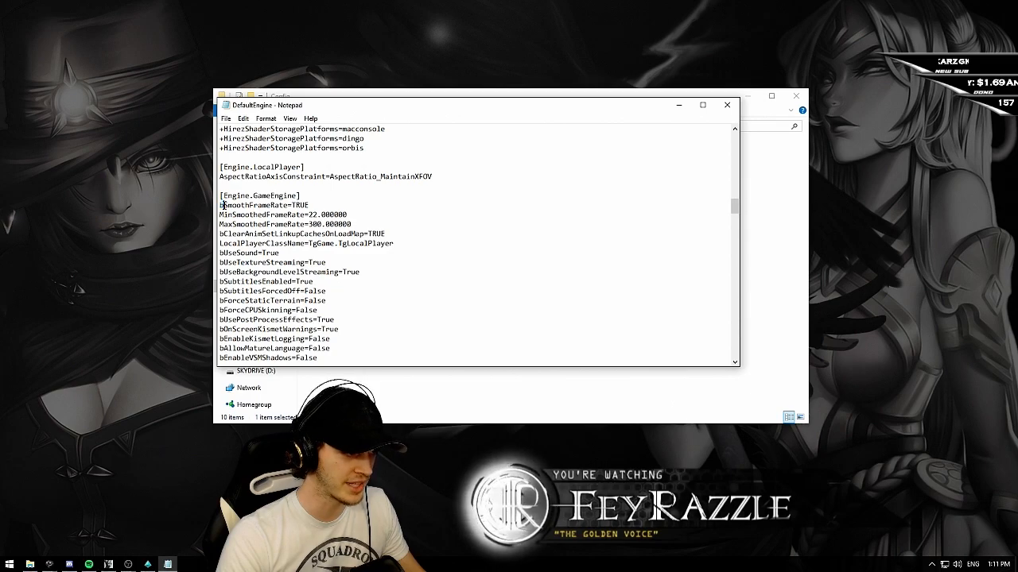
Replace the 300 in MaxSmoothedFrameRate=300.000000 with 269.
{"action": "double_click", "coordinate": [235, 205]}
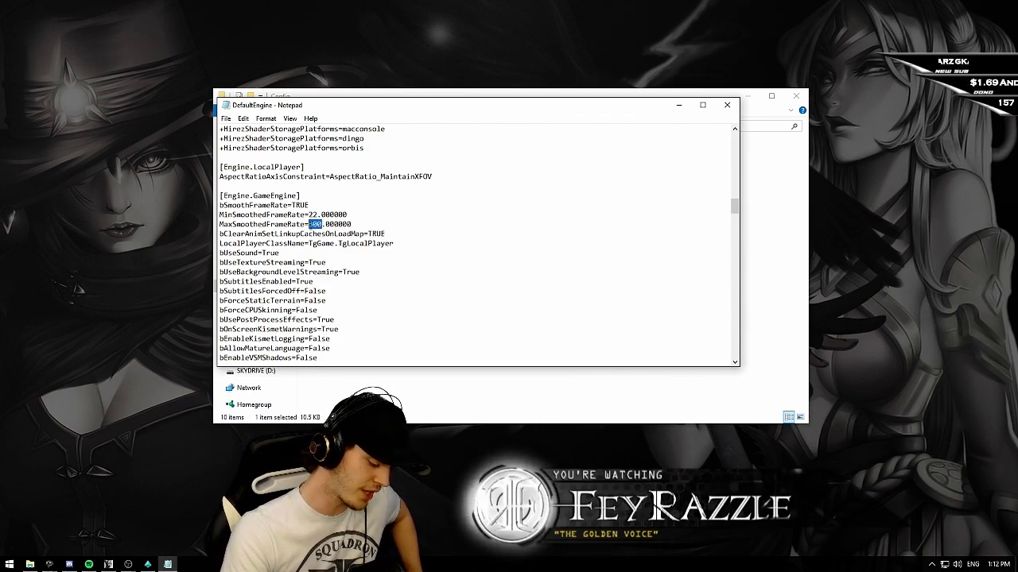
{"action": "type", "text": "269"}
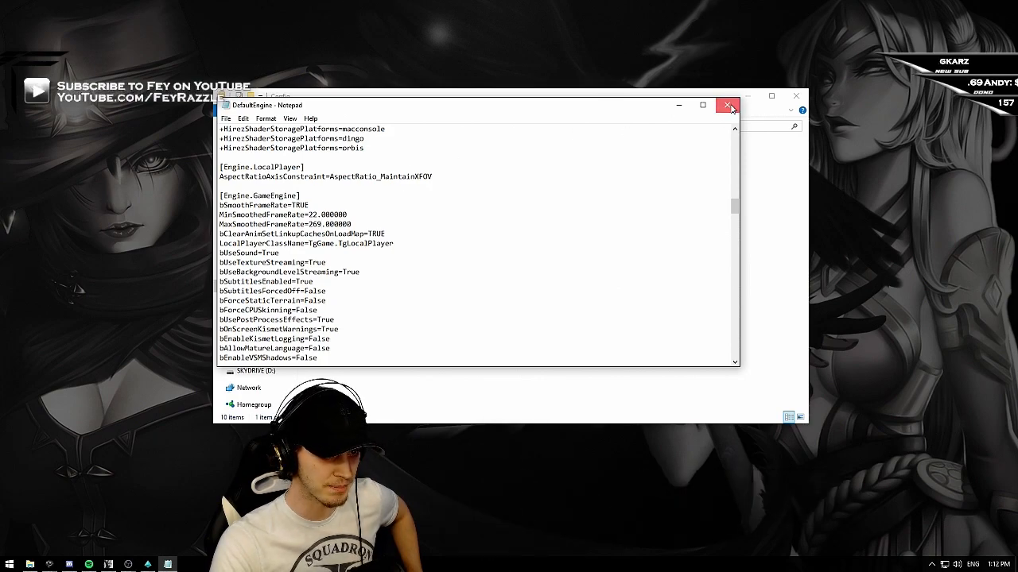
Close Notepad, saving the 269 frame-rate change to DefaultEngine.
{"action": "left_click", "coordinate": [727, 105]}
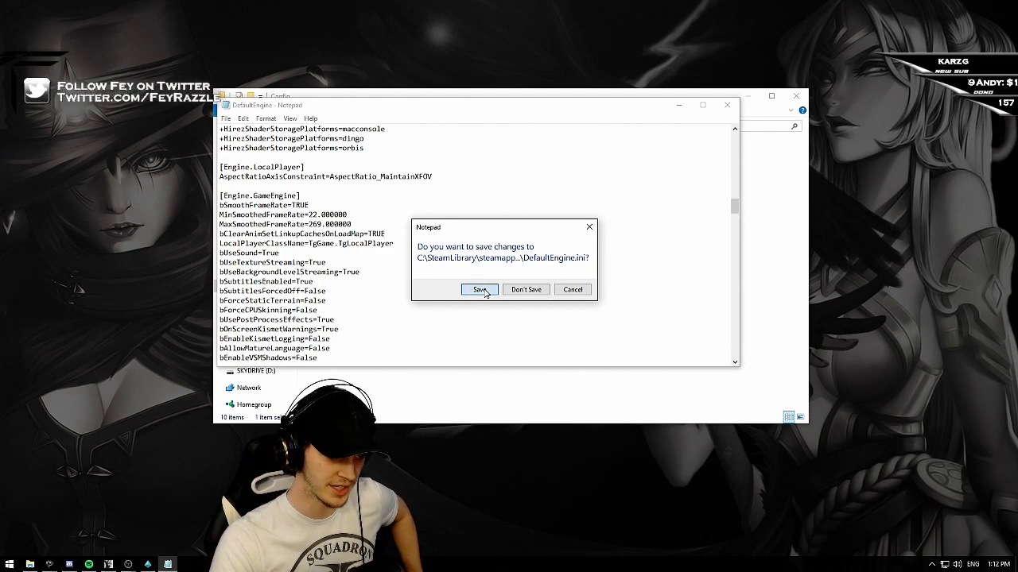
{"action": "left_click", "coordinate": [480, 290]}
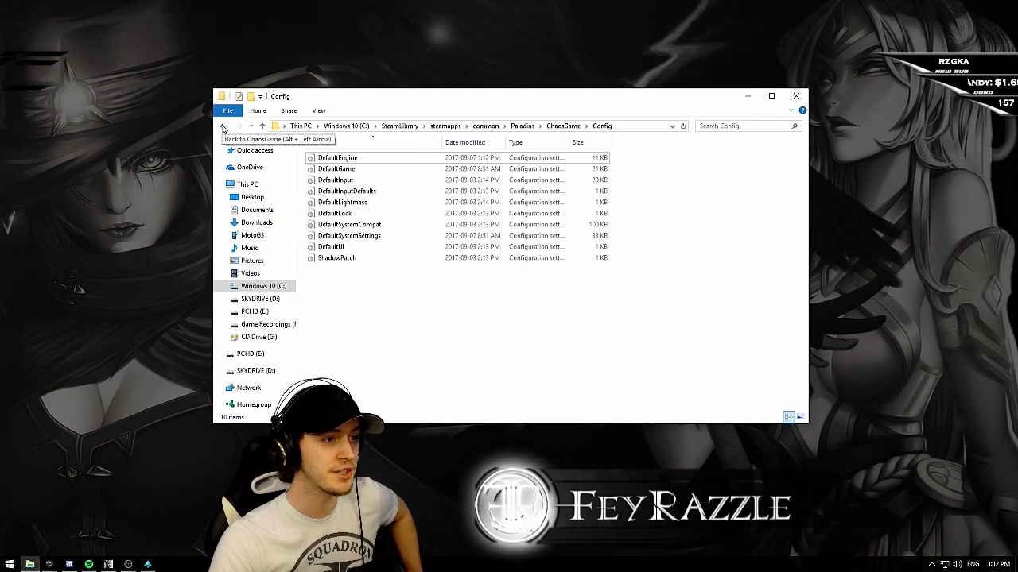
Go back three folders to common, then close File Explorer and the Paladins window.
{"action": "left_click", "coordinate": [224, 126]}
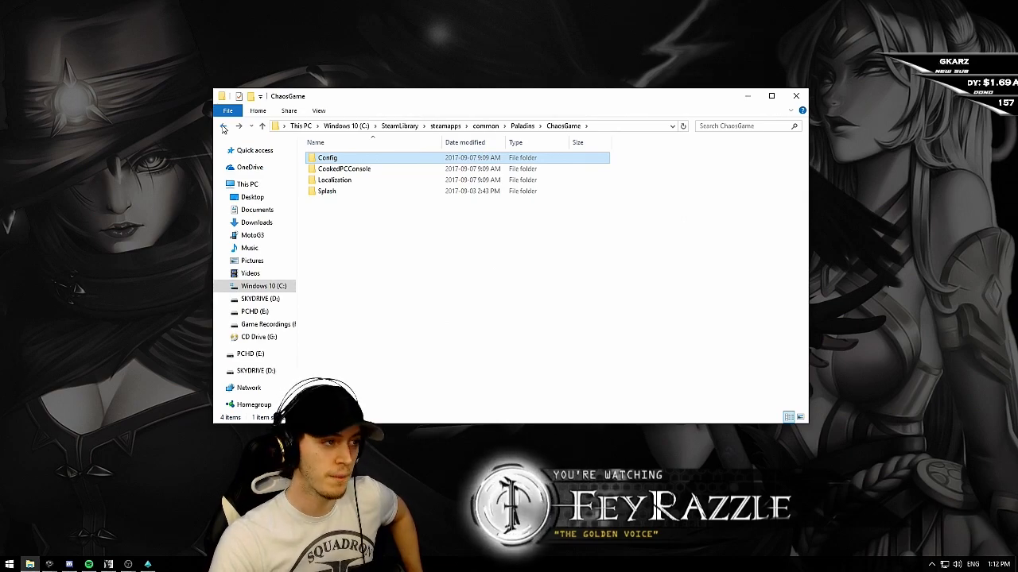
{"action": "left_click", "coordinate": [224, 126]}
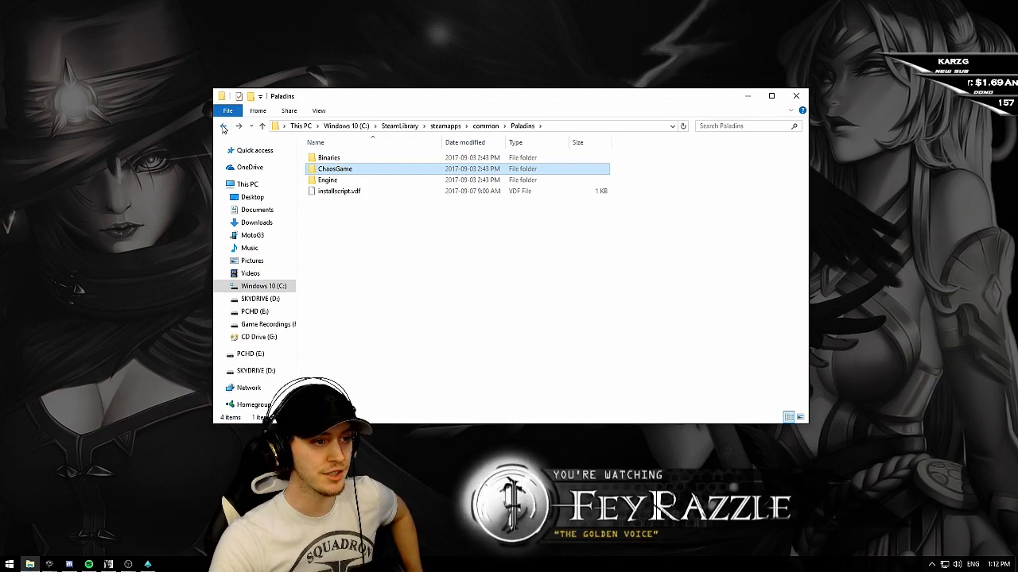
{"action": "left_click", "coordinate": [224, 126]}
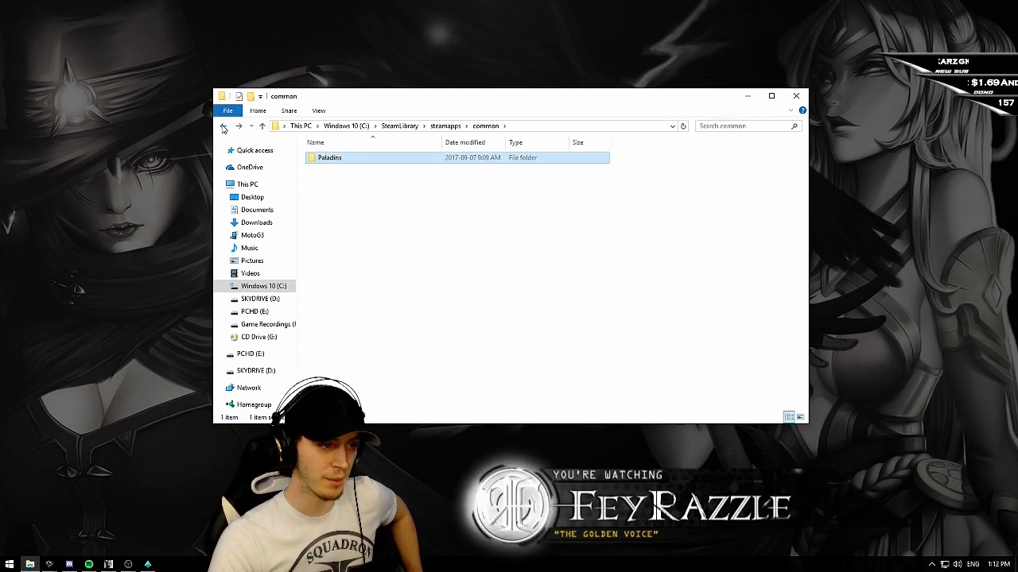
{"action": "left_click", "coordinate": [224, 125]}
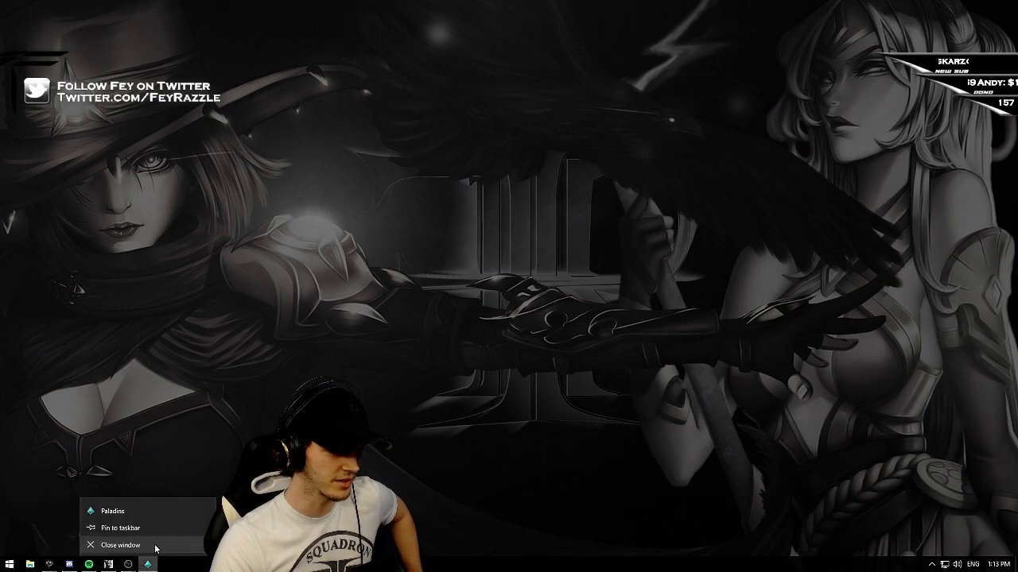
{"action": "left_click", "coordinate": [120, 546]}
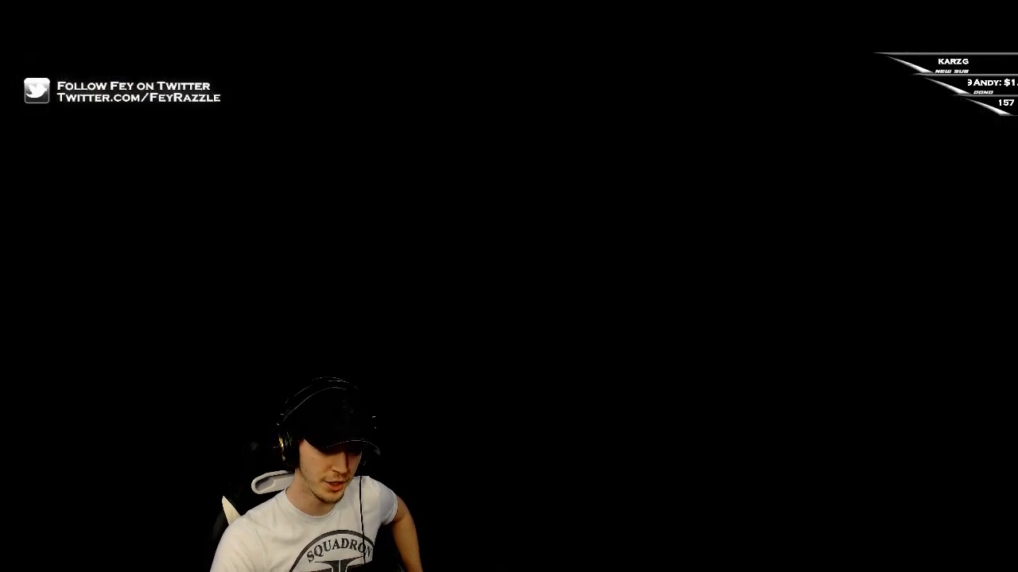